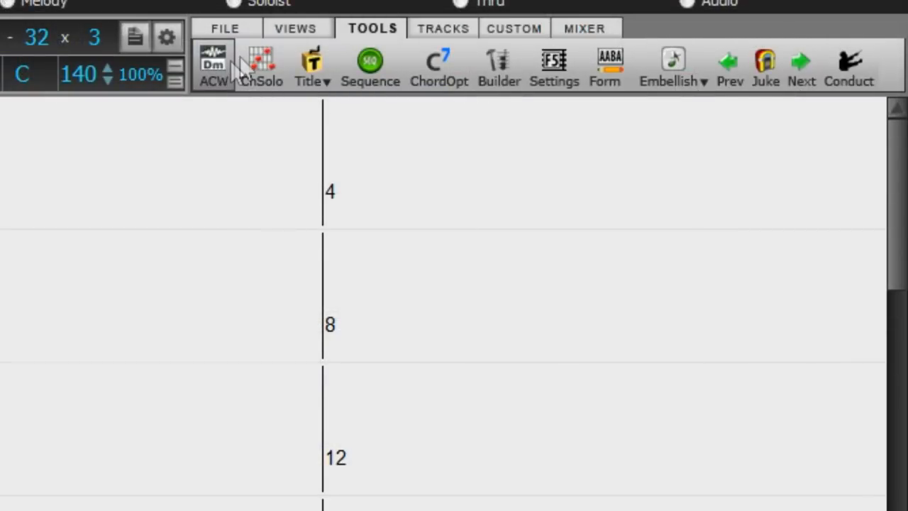
# - Open AudioEdit from the Views tab to display the waveform and bar markers under the chords
pyautogui.click(296, 28)
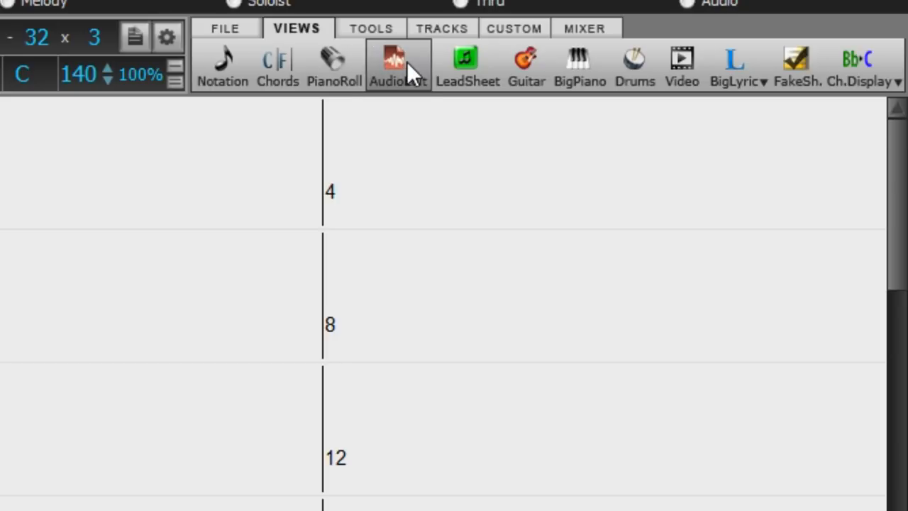
pyautogui.click(398, 64)
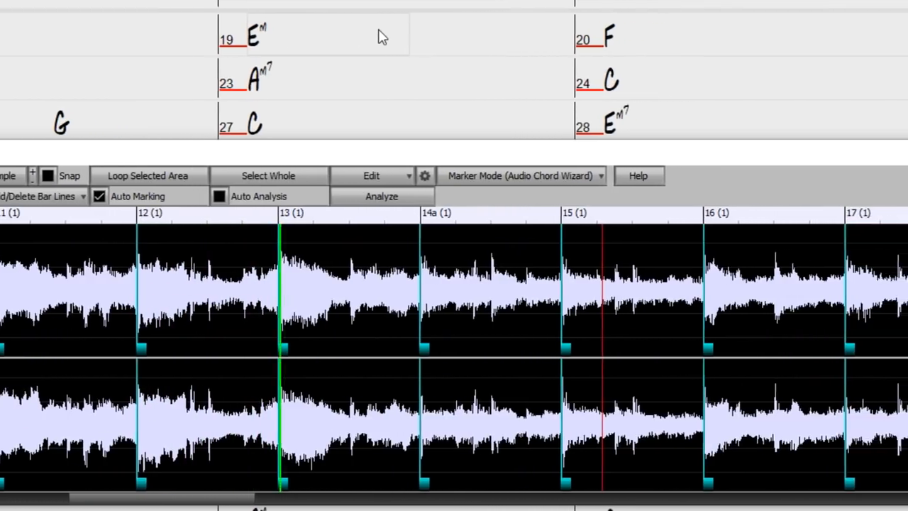
pyautogui.hscroll(-3)
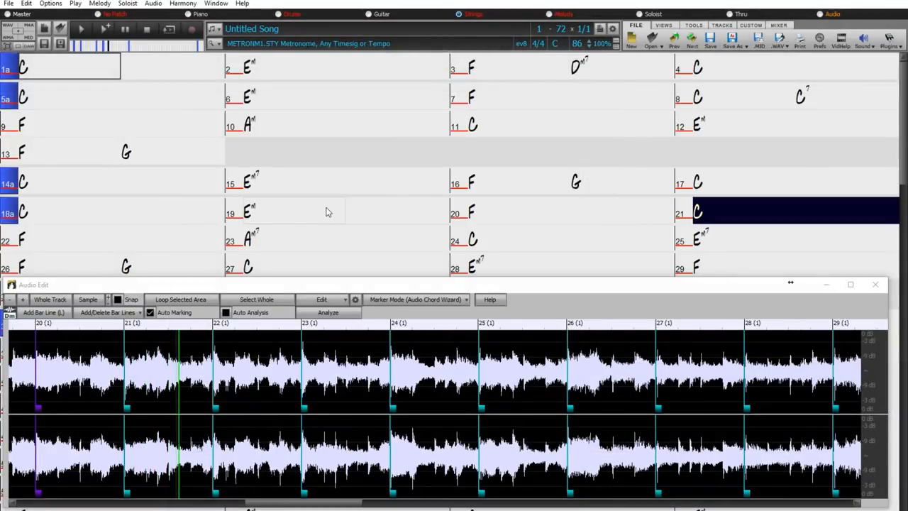
# - Create a new song, then import Oh Shenandoah - Pop Rock Mix.mp3 as a stereo audio track
pyautogui.click(21, 239)
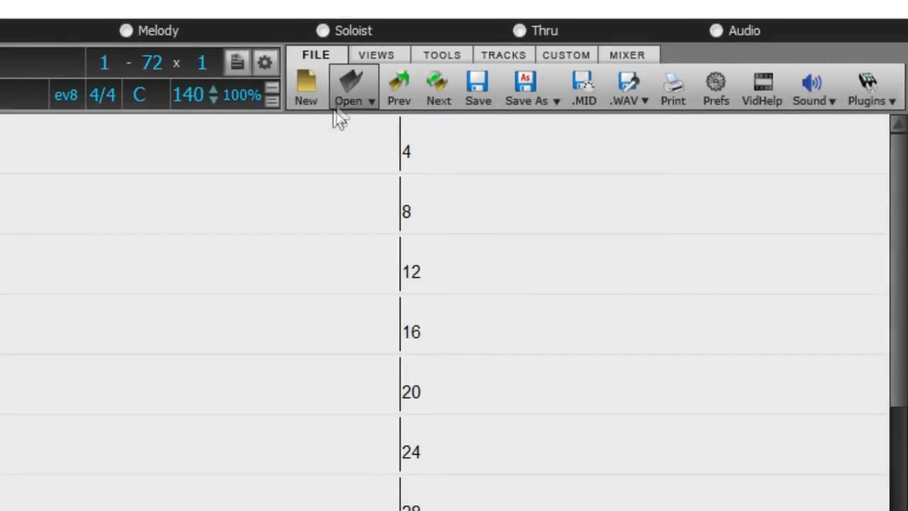
pyautogui.click(348, 86)
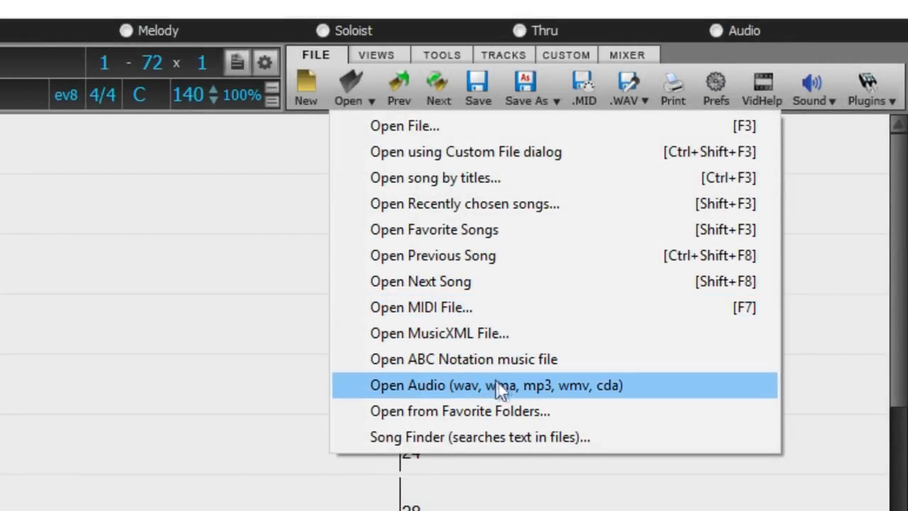
pyautogui.click(497, 385)
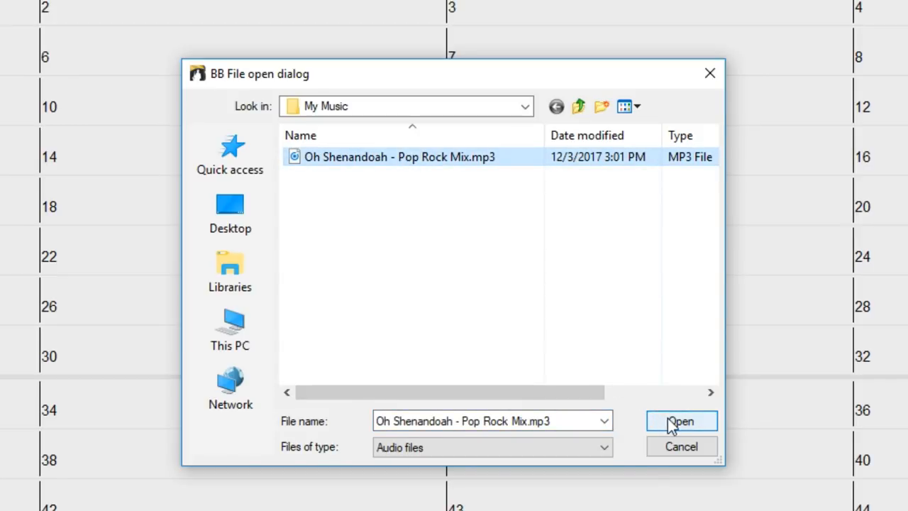
pyautogui.click(680, 421)
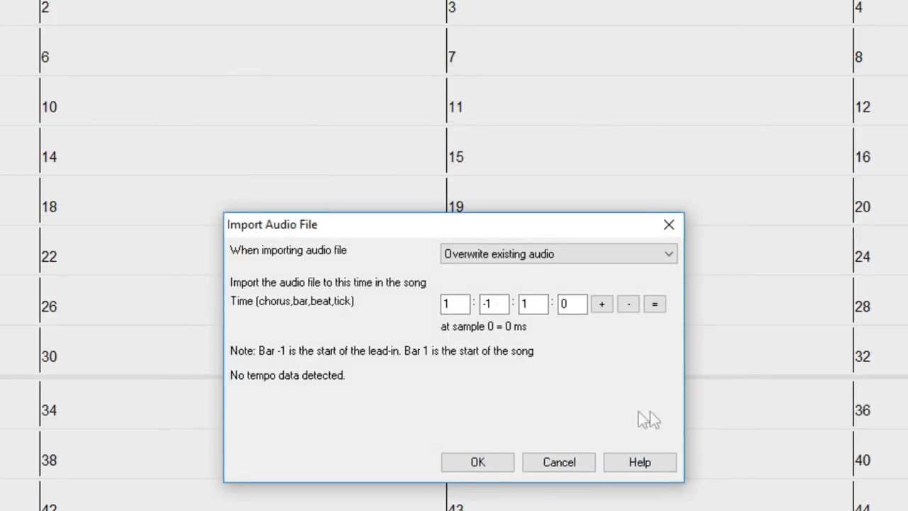
pyautogui.click(477, 462)
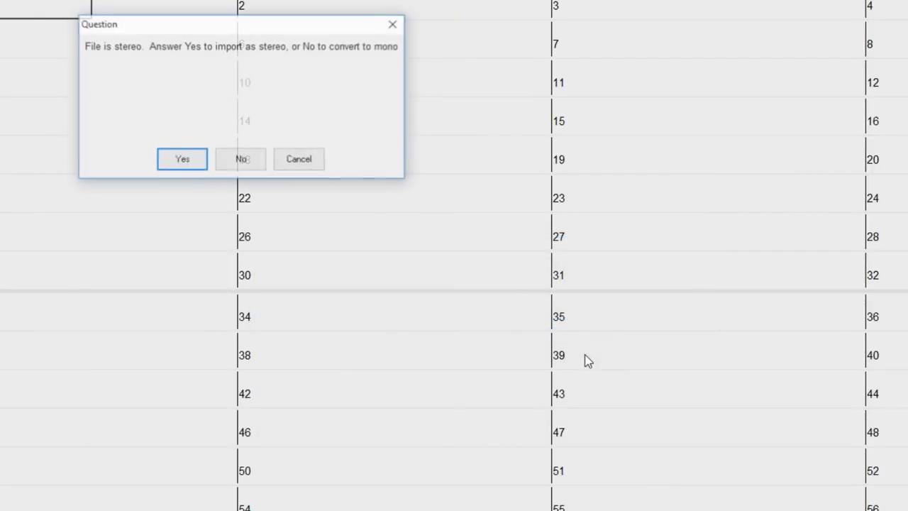
pyautogui.moveTo(182, 165)
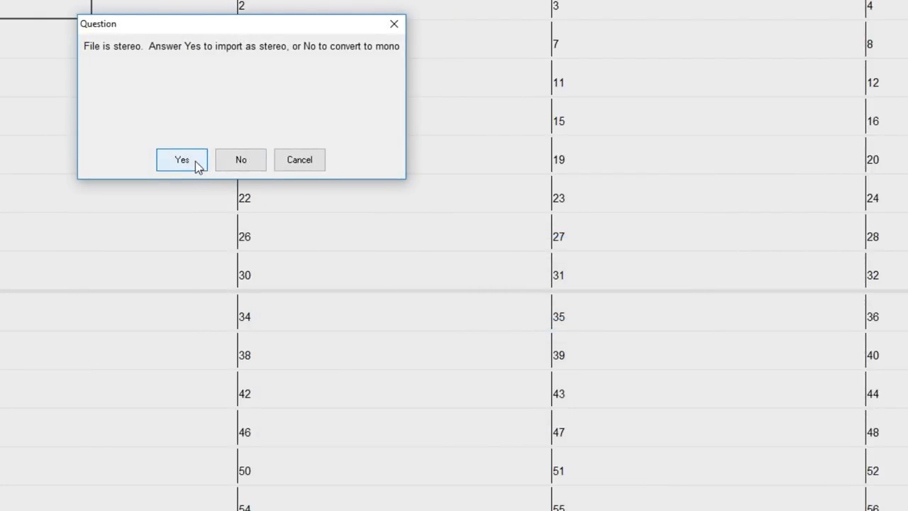
pyautogui.click(182, 160)
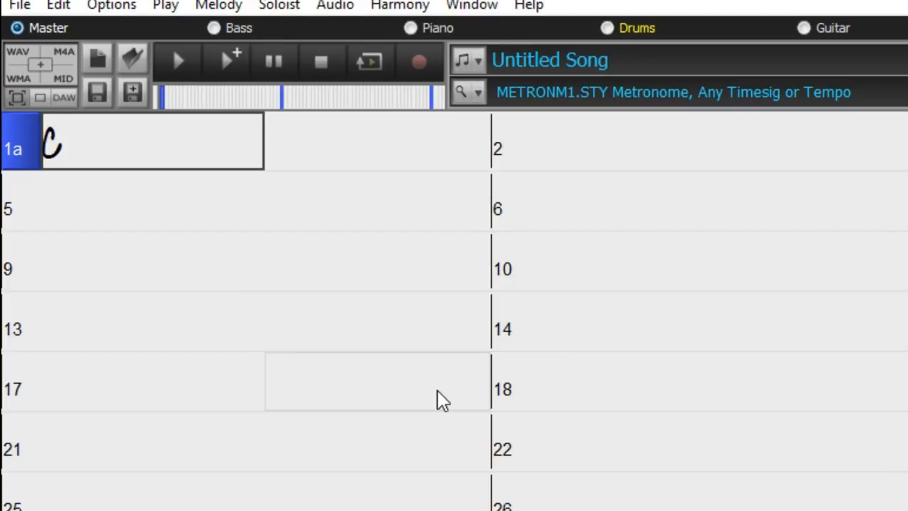
# - Open the Audio Edit window to show the Oh Shenandoah stereo waveform
pyautogui.click(465, 92)
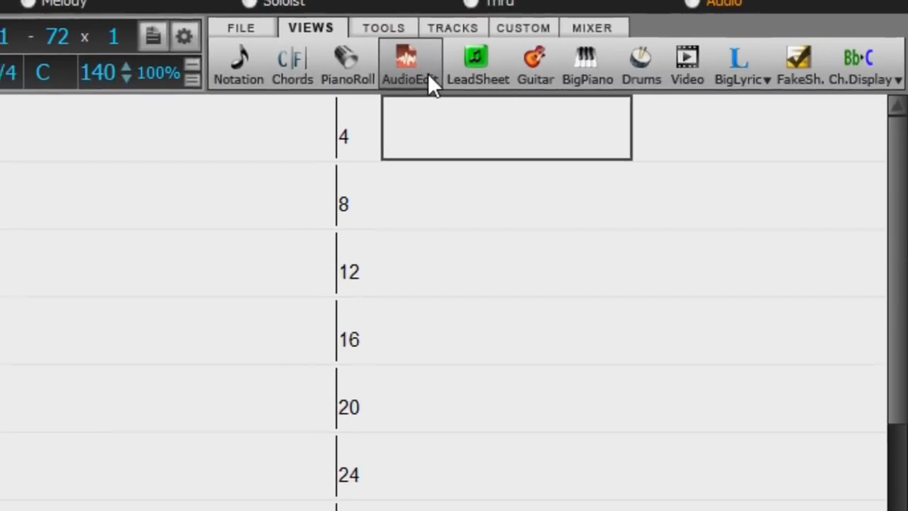
pyautogui.click(405, 64)
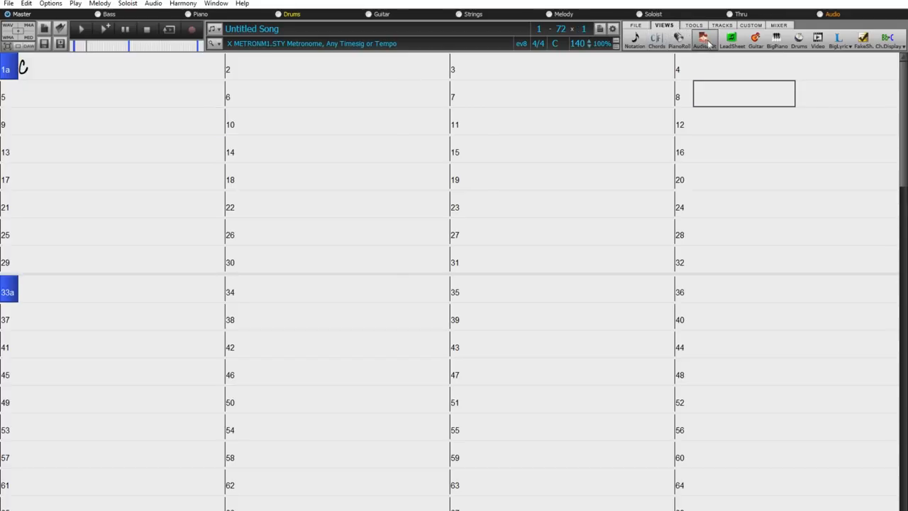
pyautogui.click(701, 39)
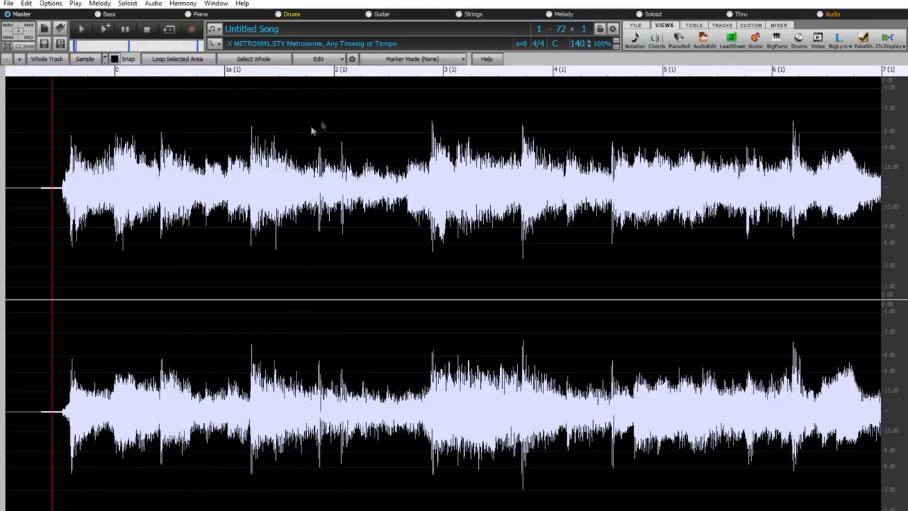
# - Switch Marker Mode to Audio Chord Wizard and mark the bar 2 downbeat
pyautogui.click(412, 59)
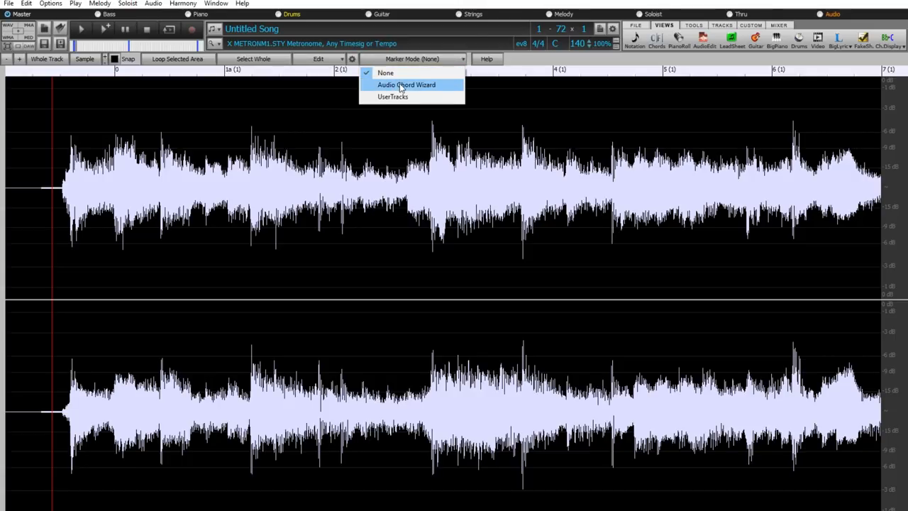
pyautogui.click(407, 84)
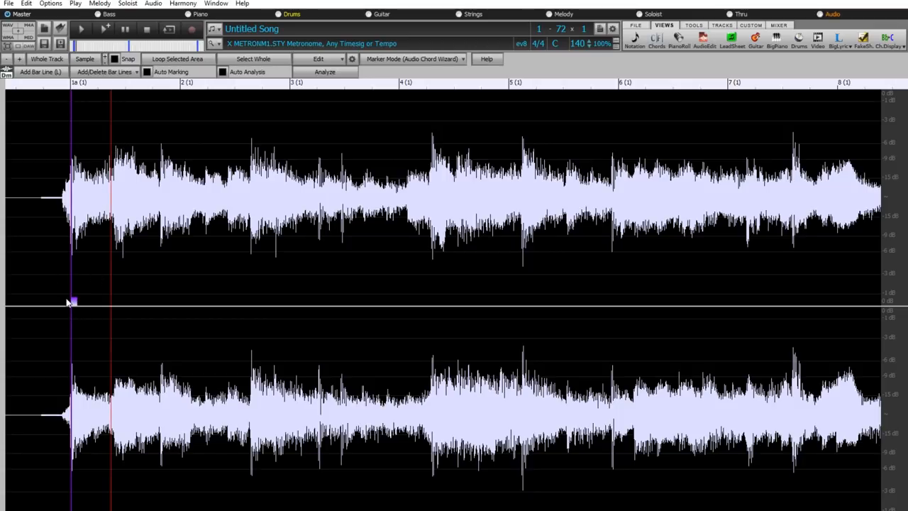
pyautogui.moveTo(73, 310)
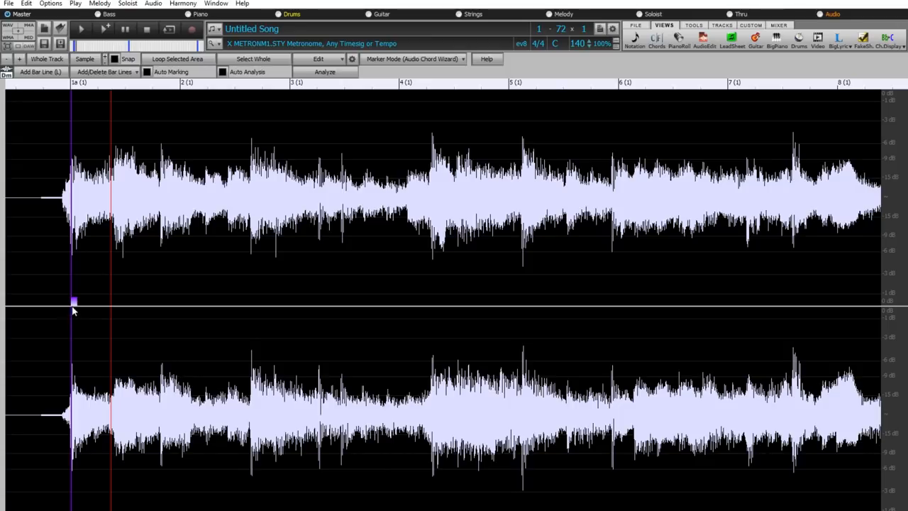
pyautogui.moveTo(76, 304)
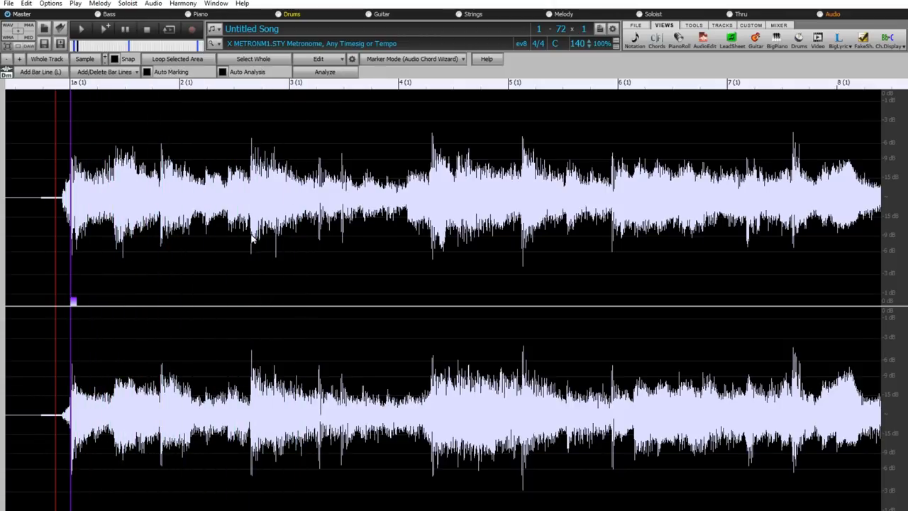
pyautogui.click(250, 241)
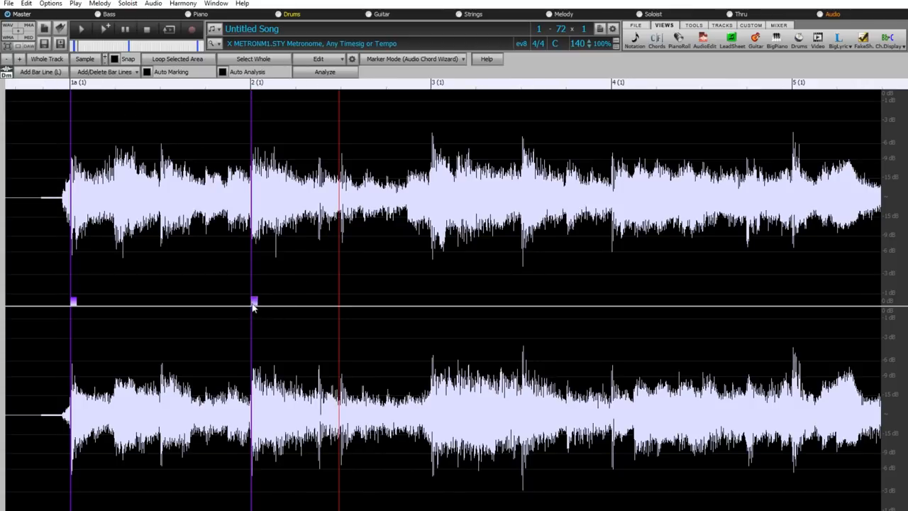
pyautogui.moveTo(275, 285)
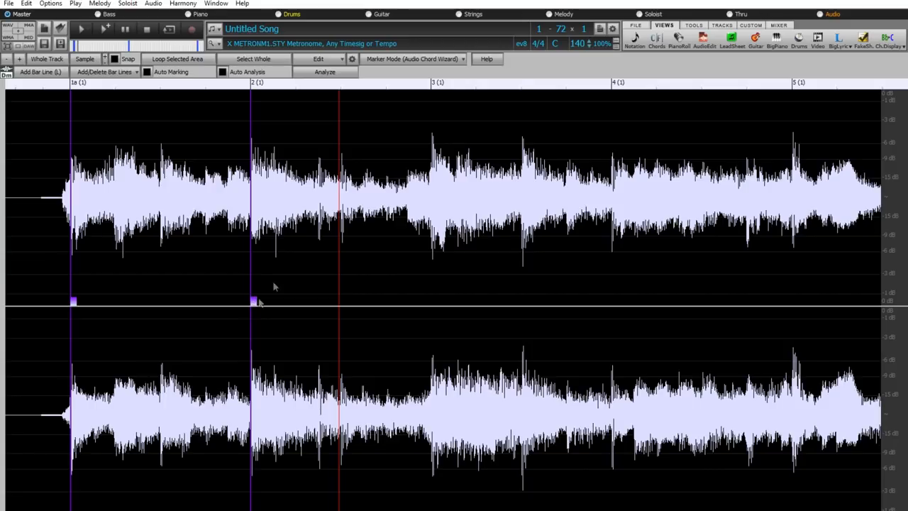
pyautogui.moveTo(292, 271)
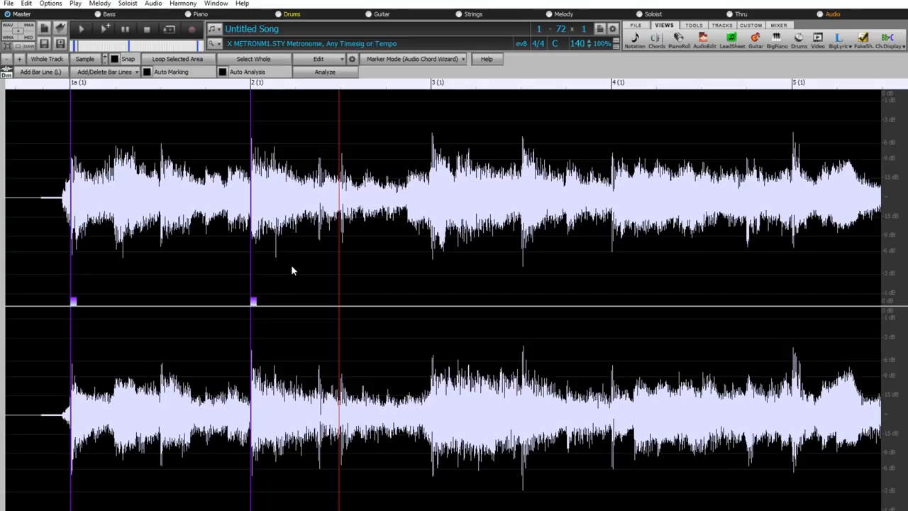
pyautogui.moveTo(156, 337)
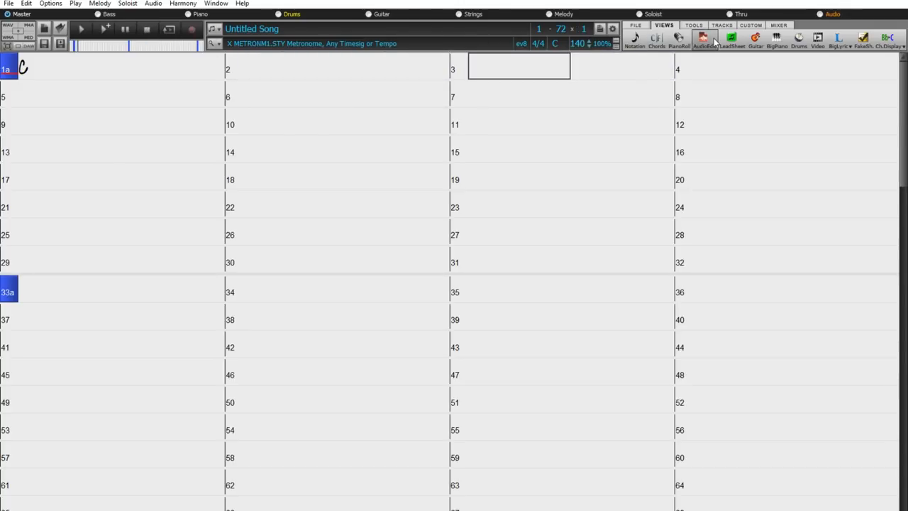
# - Reopen AudioEdit and enable Auto Marking for bar lines 3 onward
pyautogui.click(703, 39)
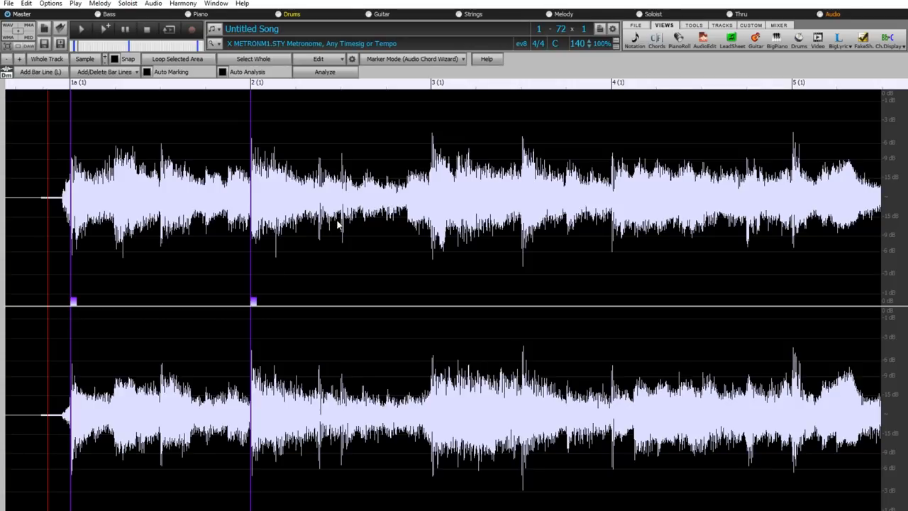
pyautogui.moveTo(435, 265)
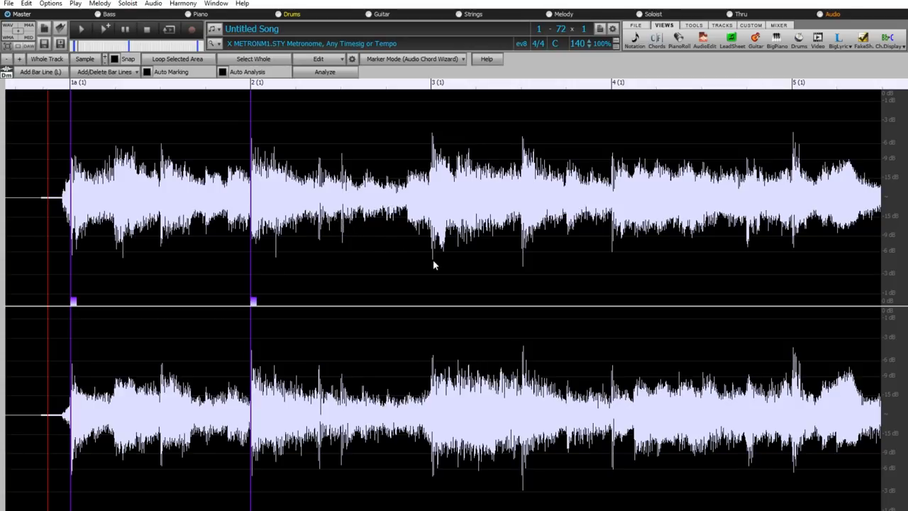
pyautogui.moveTo(440, 263)
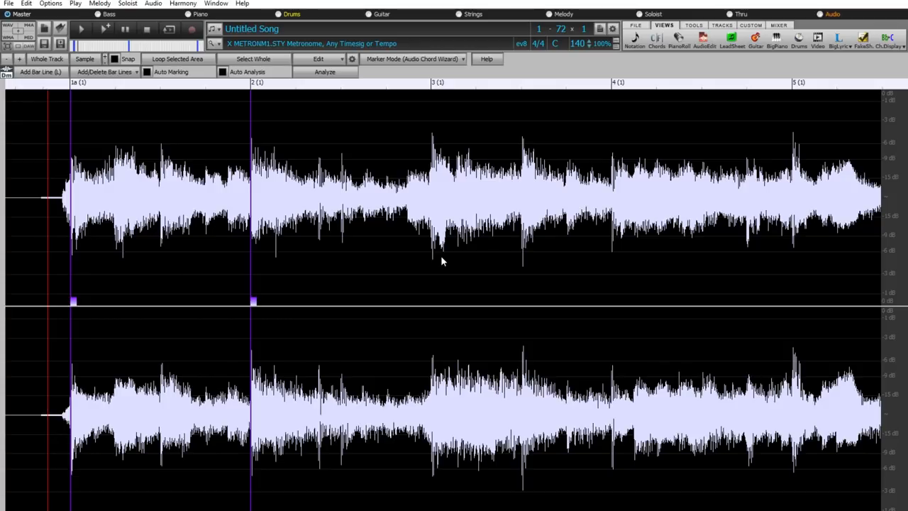
pyautogui.moveTo(258, 271)
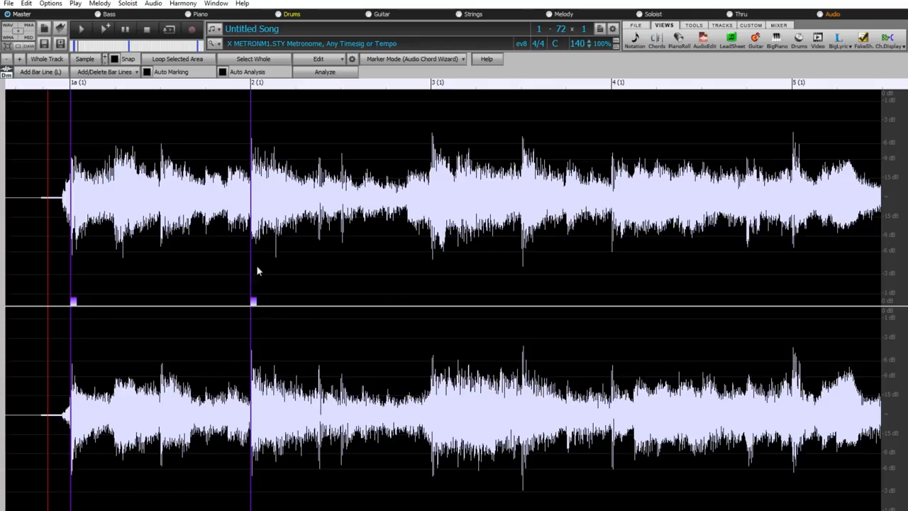
pyautogui.moveTo(277, 281)
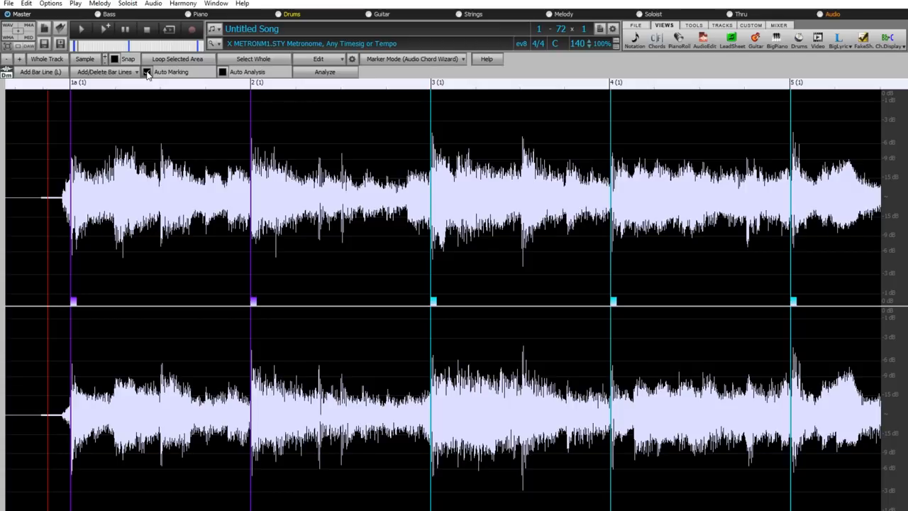
pyautogui.click(147, 72)
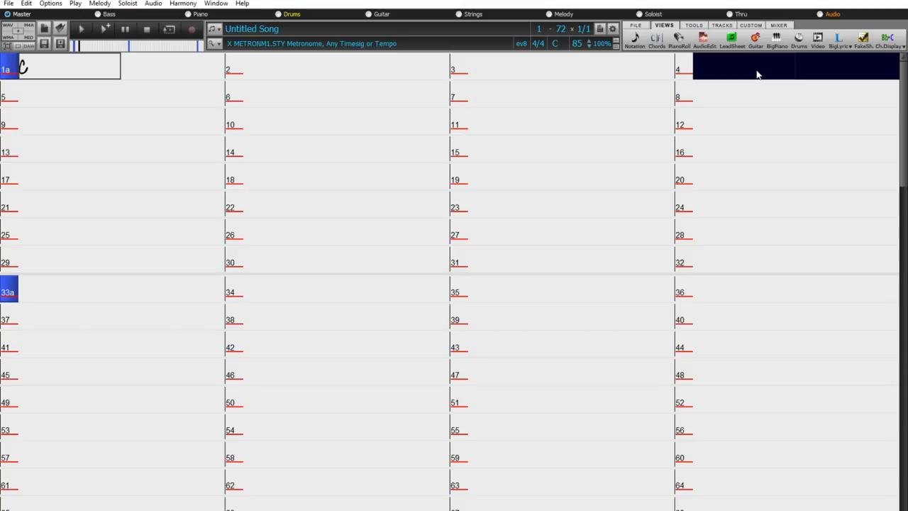
# - Run Analyze with Auto Analysis in Audio Edit to detect chords like Gsus
pyautogui.click(148, 30)
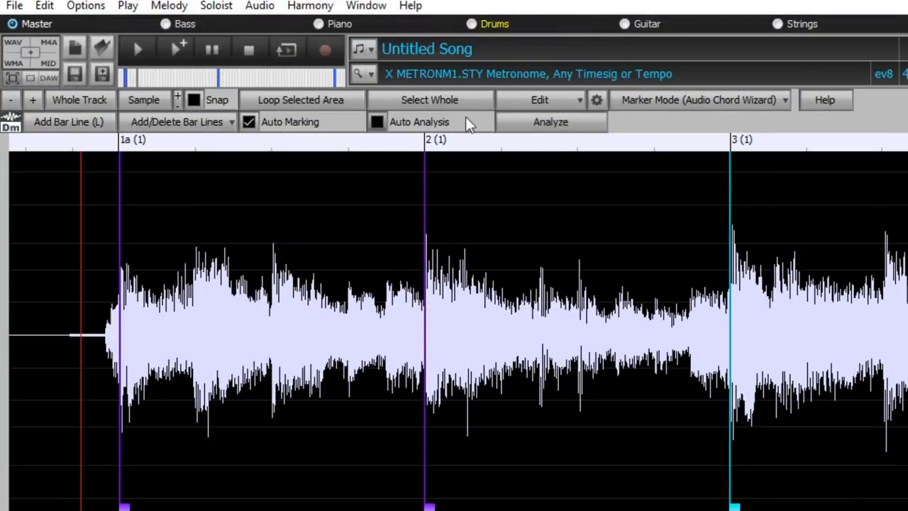
pyautogui.click(377, 121)
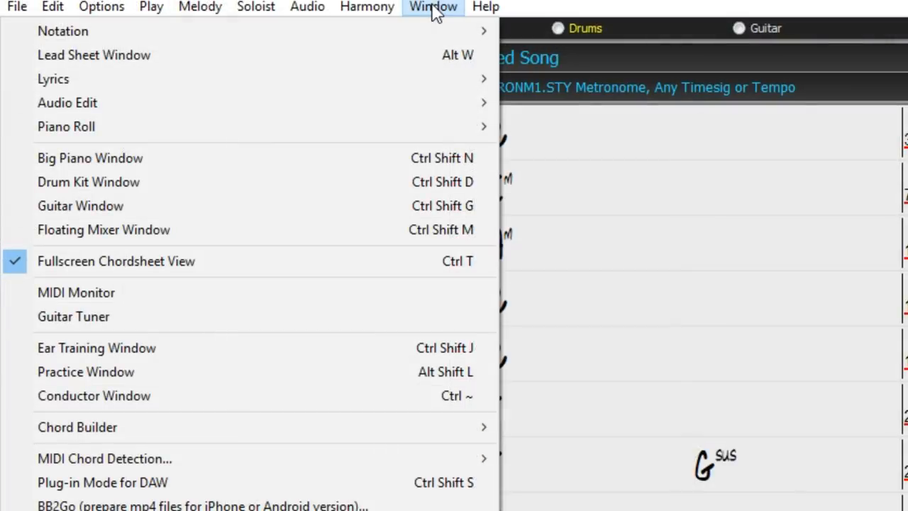
pyautogui.moveTo(67, 102)
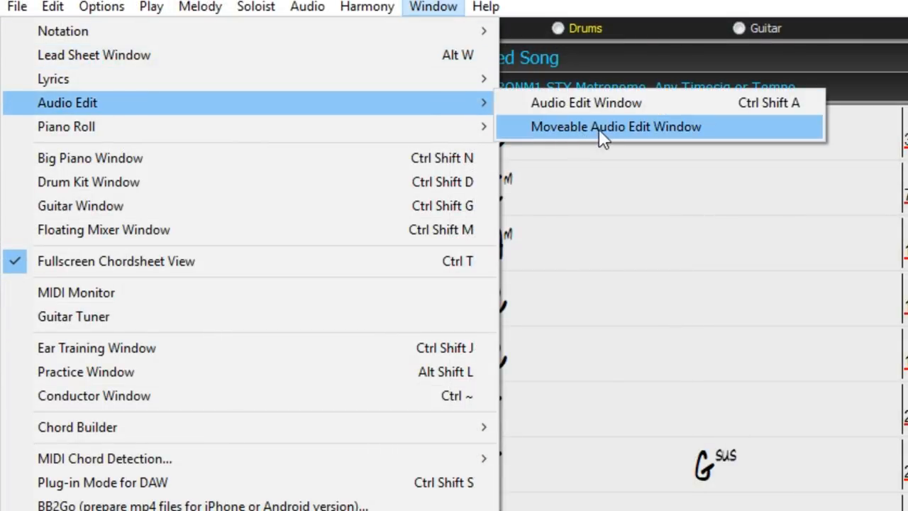
# - Switch Audio Edit to the Moveable Audio Edit Window beneath the chord sheet
pyautogui.click(616, 126)
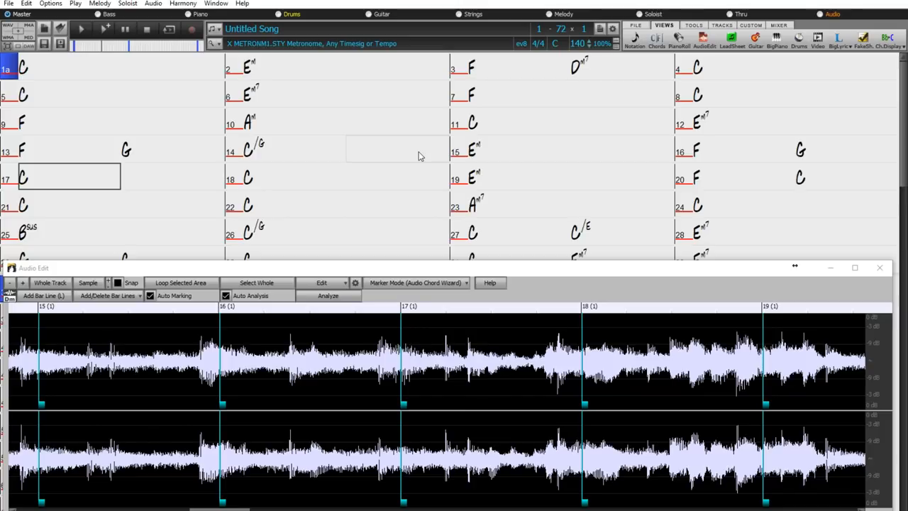
pyautogui.moveTo(415, 157)
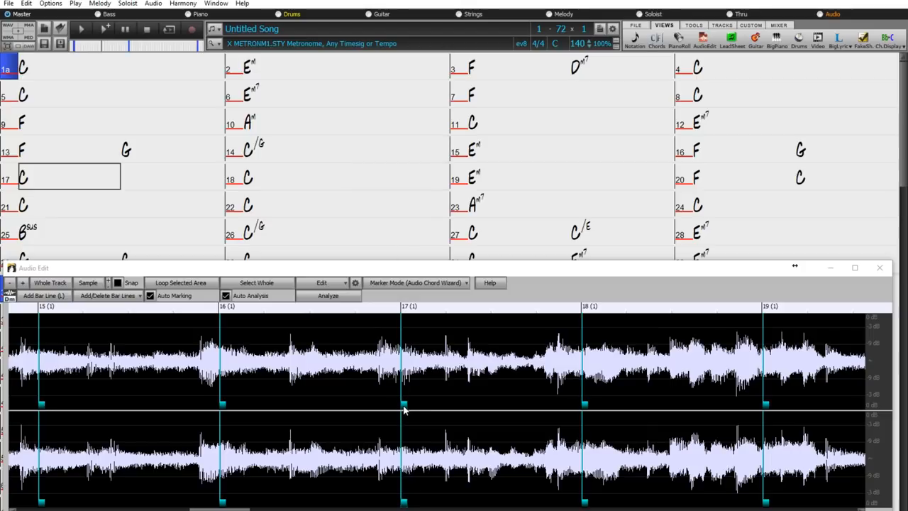
# - Realign the bar 17 and bar 29 markers with the recording's beats
pyautogui.click(328, 295)
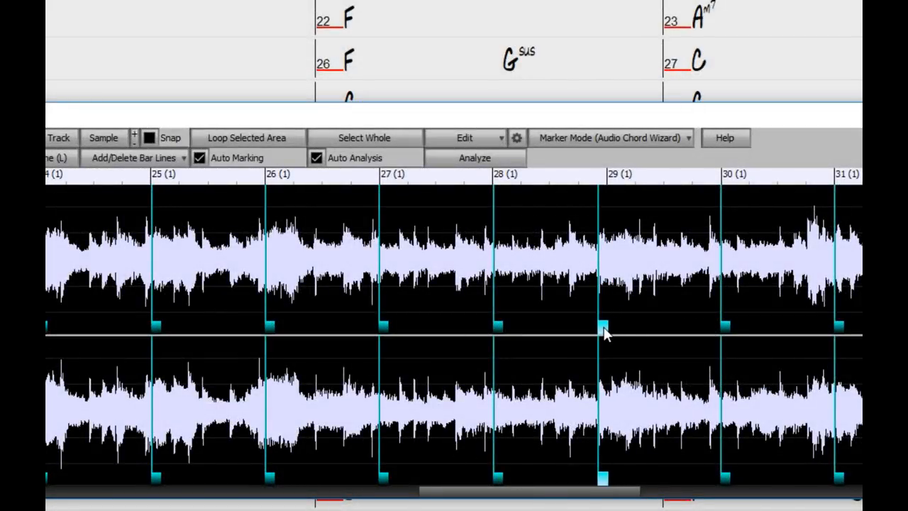
pyautogui.click(474, 158)
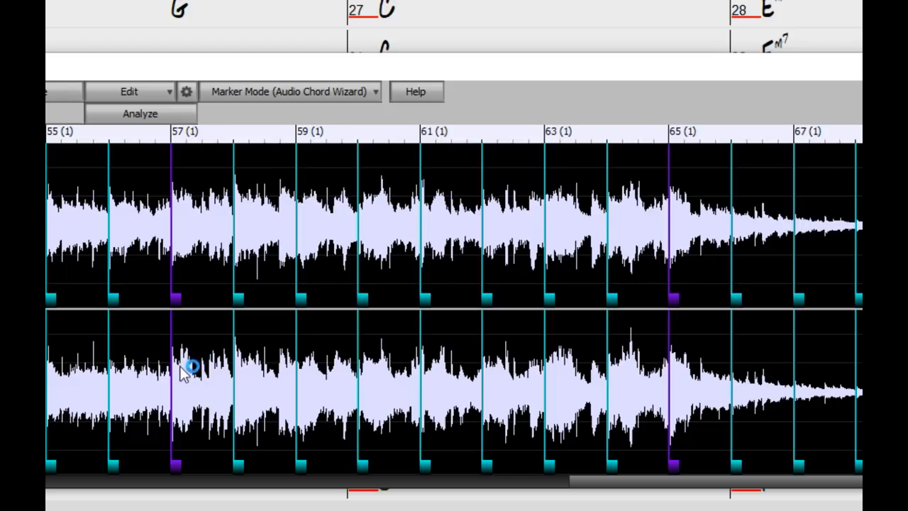
pyautogui.moveTo(263, 397)
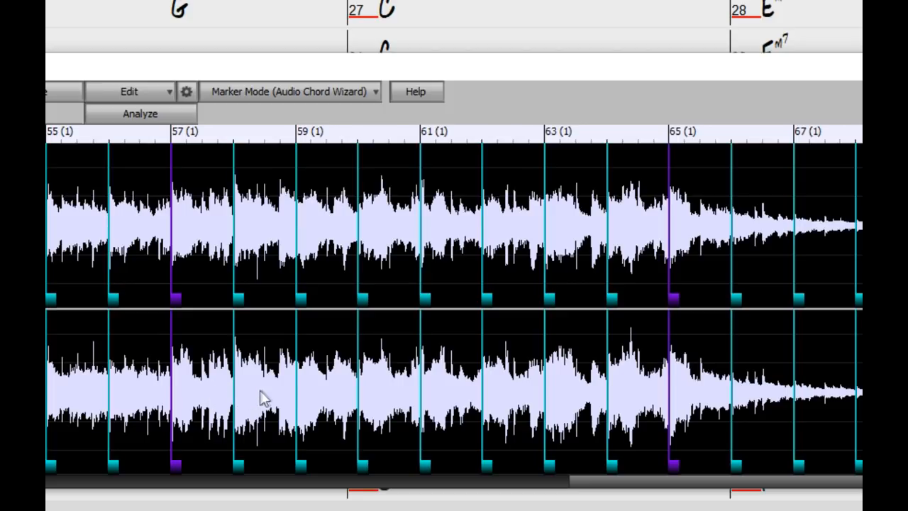
pyautogui.moveTo(358, 376)
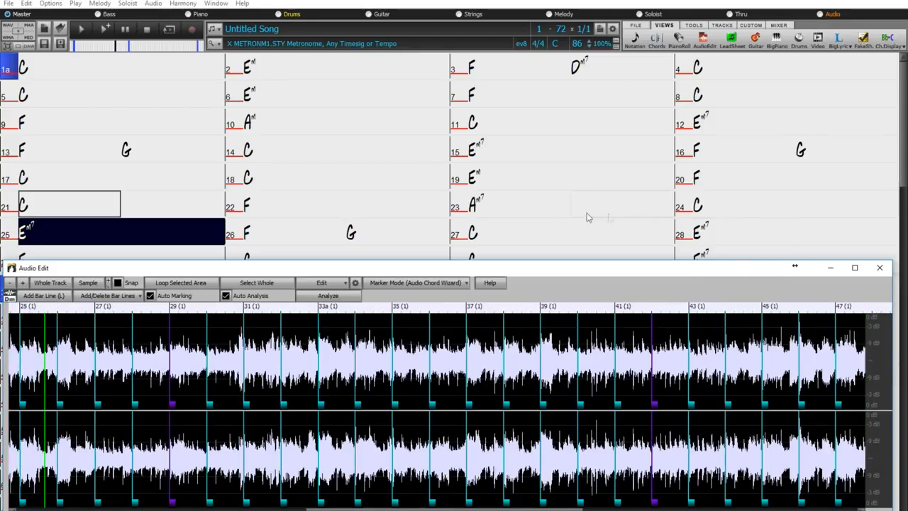
pyautogui.click(347, 233)
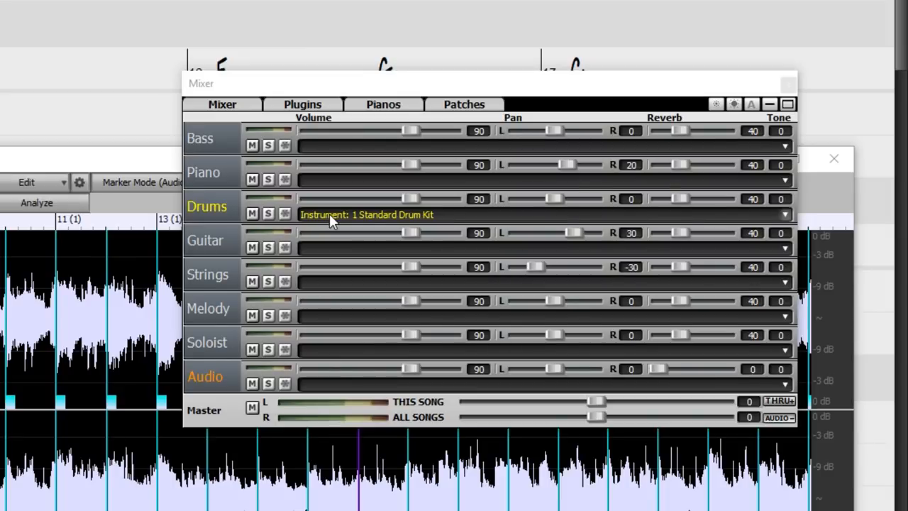
# - Load the Rainstick - long percussionfx loop onto the Drums track
pyautogui.click(366, 214)
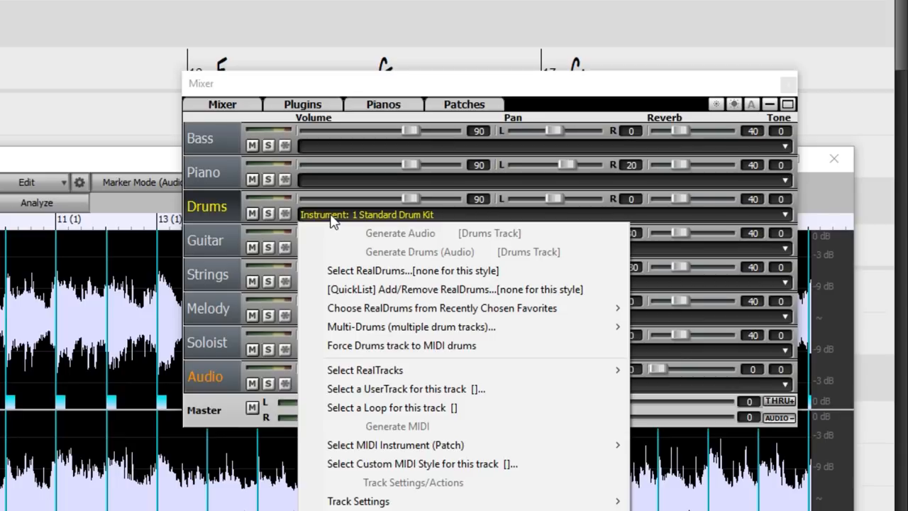
pyautogui.moveTo(364, 407)
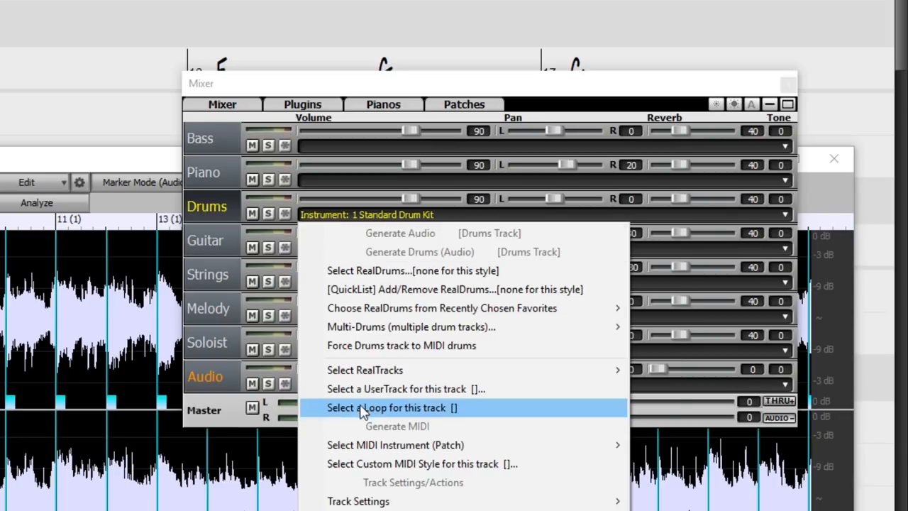
pyautogui.click(388, 407)
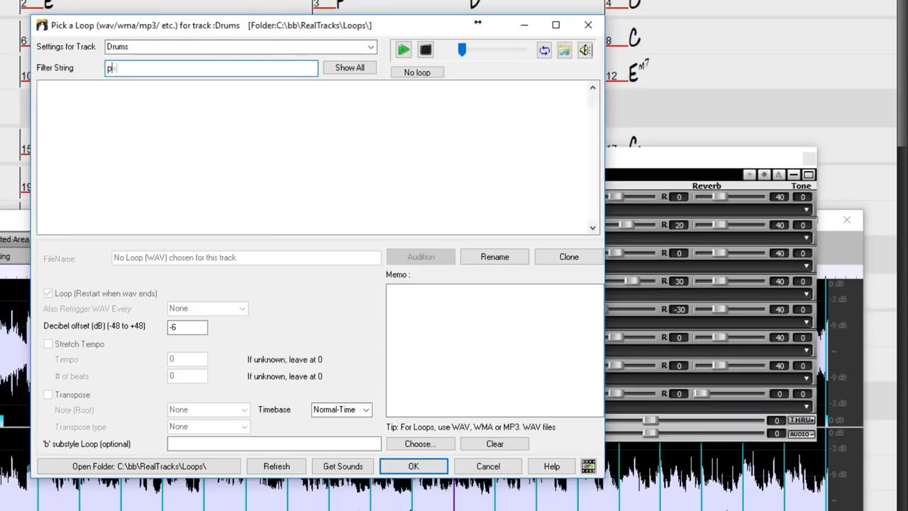
pyautogui.write('ercussionfx')
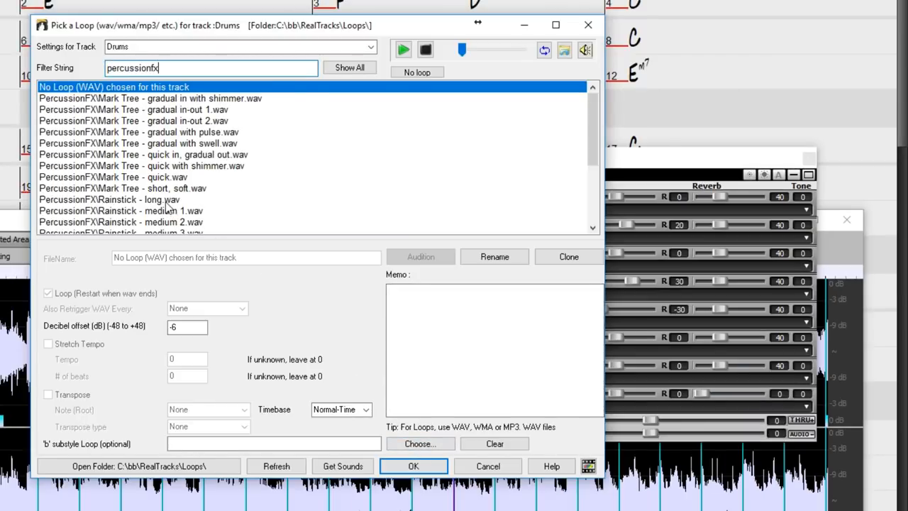
pyautogui.click(413, 466)
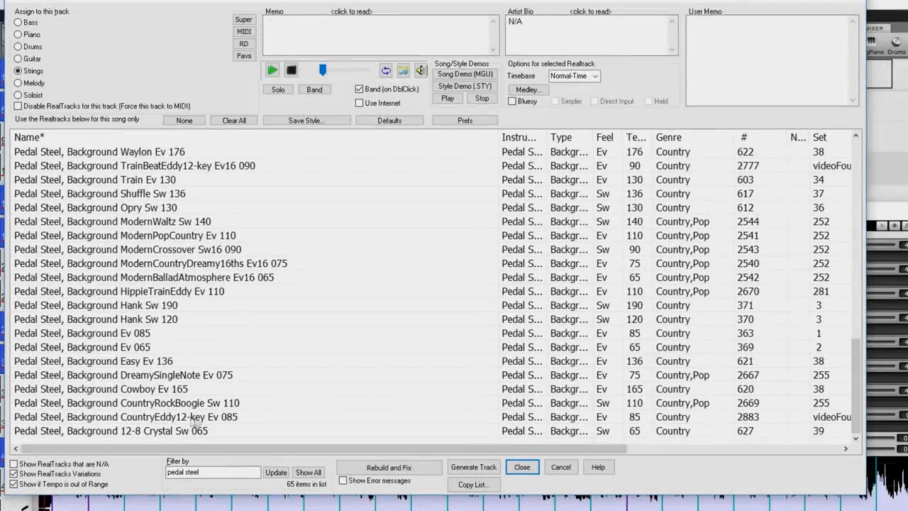
# - Assign Pedal Steel CountryEddy12-key to Strings and lower its volume
pyautogui.click(127, 416)
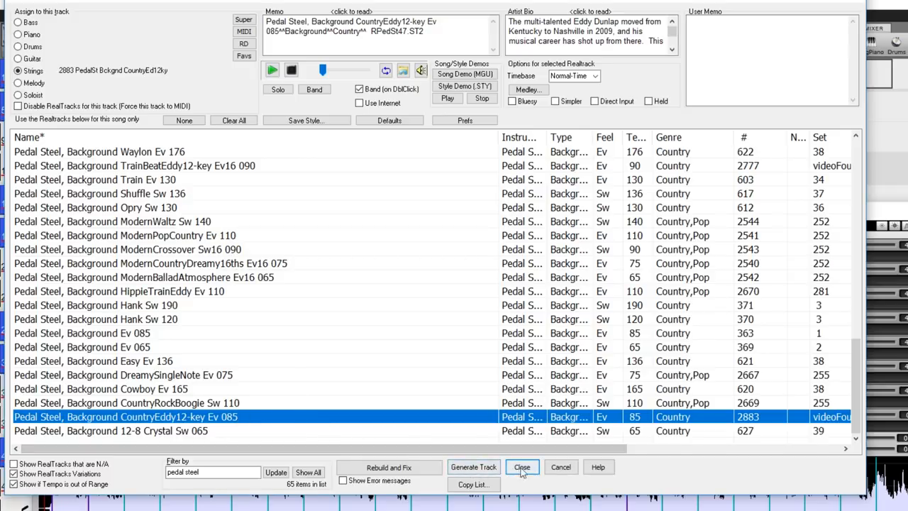
pyautogui.click(521, 467)
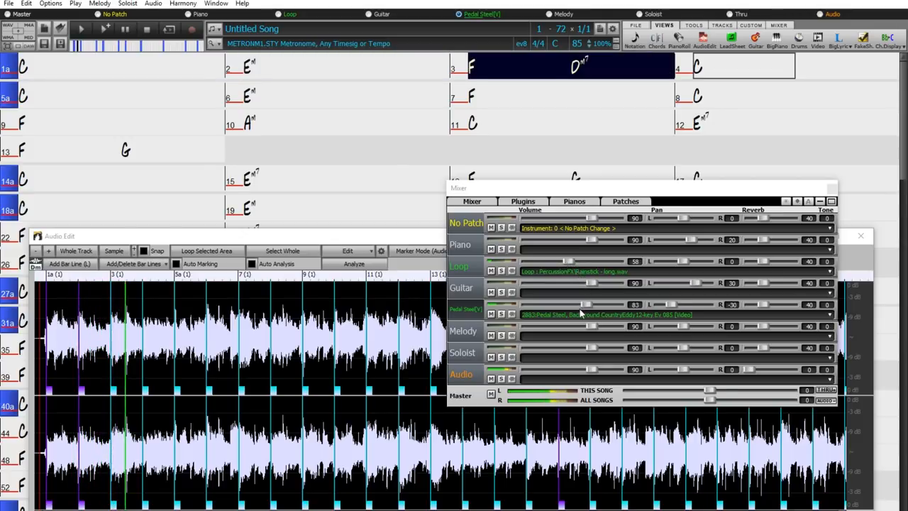
pyautogui.moveTo(568, 304); pyautogui.dragTo(589, 304)
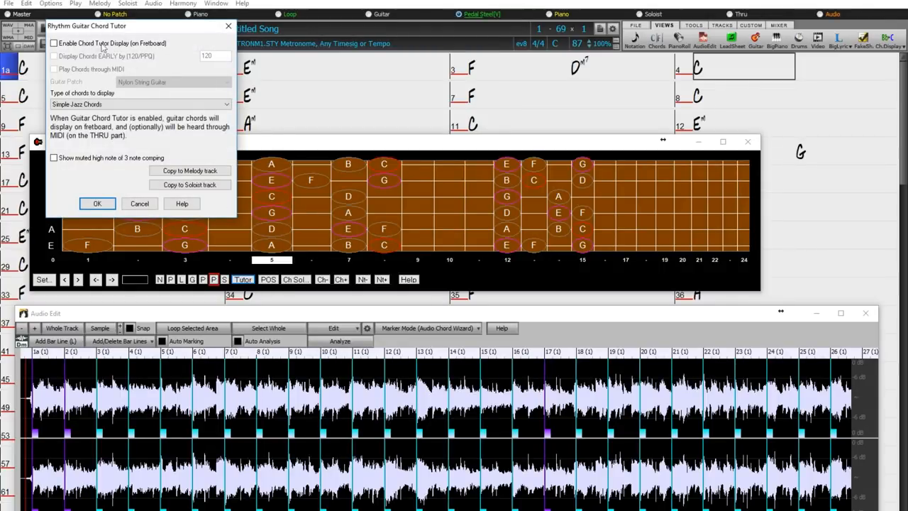
# - Enable the Chord Tutor Display with Folk Guitar - Simple chord shapes
pyautogui.click(54, 43)
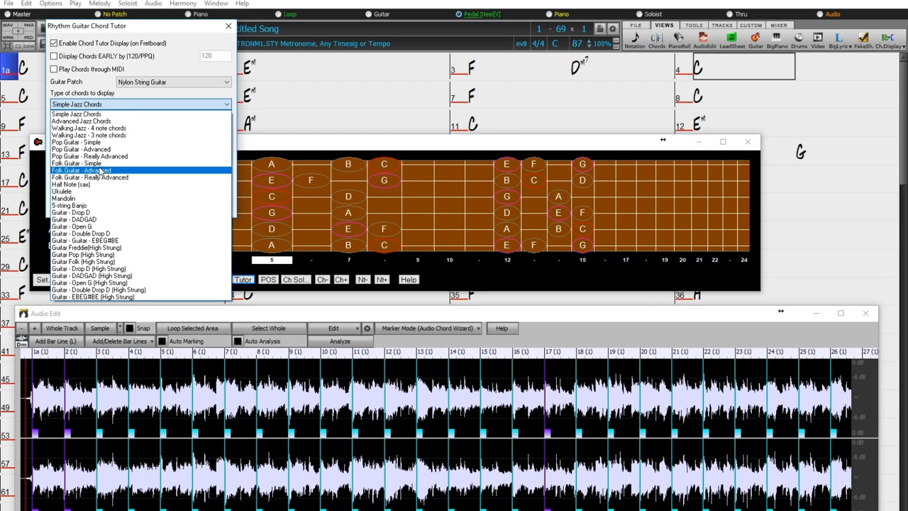
pyautogui.click(75, 162)
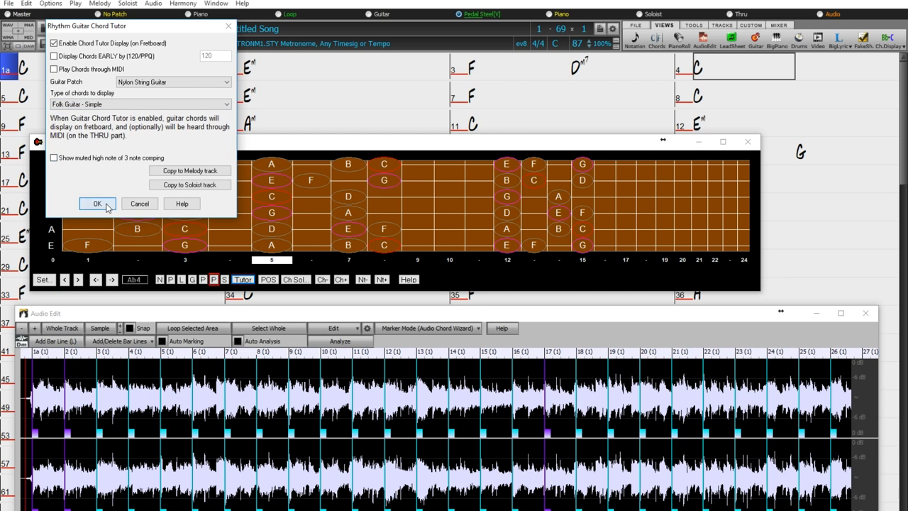
pyautogui.click(97, 203)
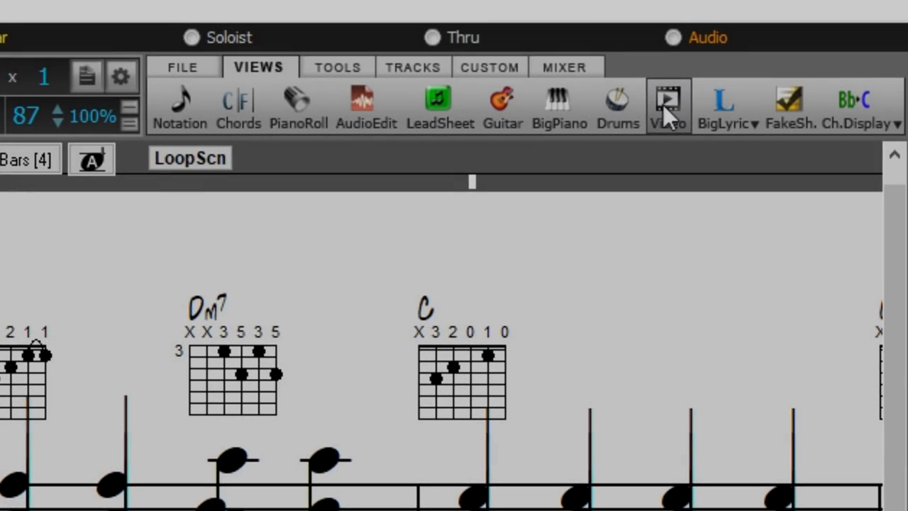
# - Render the guitar chords, notation and tab to an MP4 file, then view the Oh Shenandoah upload on YouTube
pyautogui.click(667, 106)
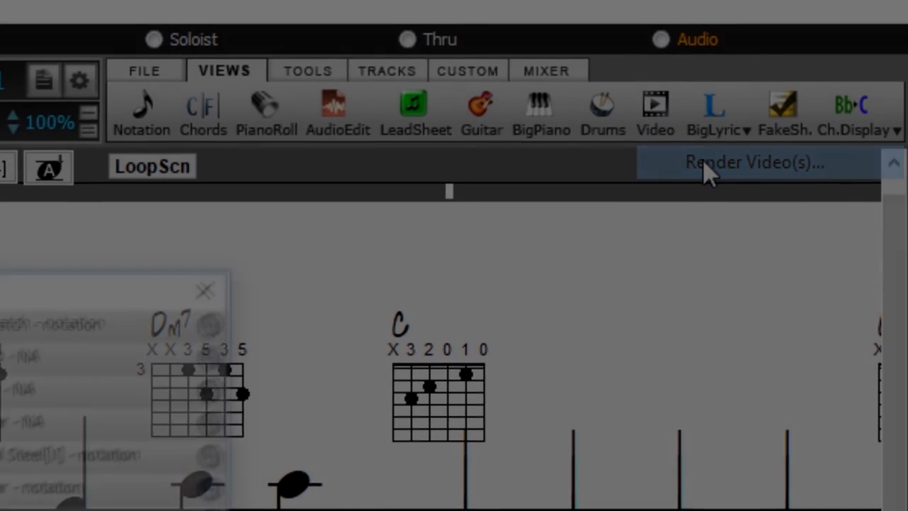
pyautogui.click(752, 162)
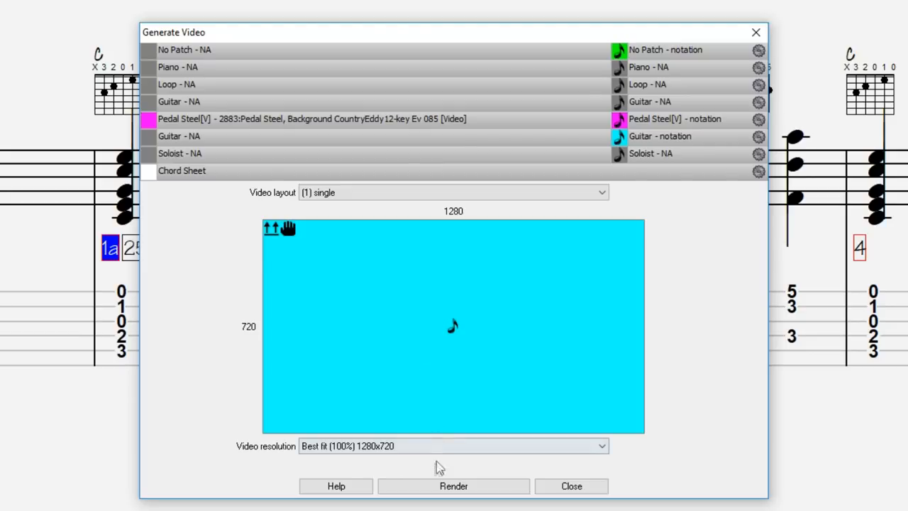
pyautogui.click(454, 486)
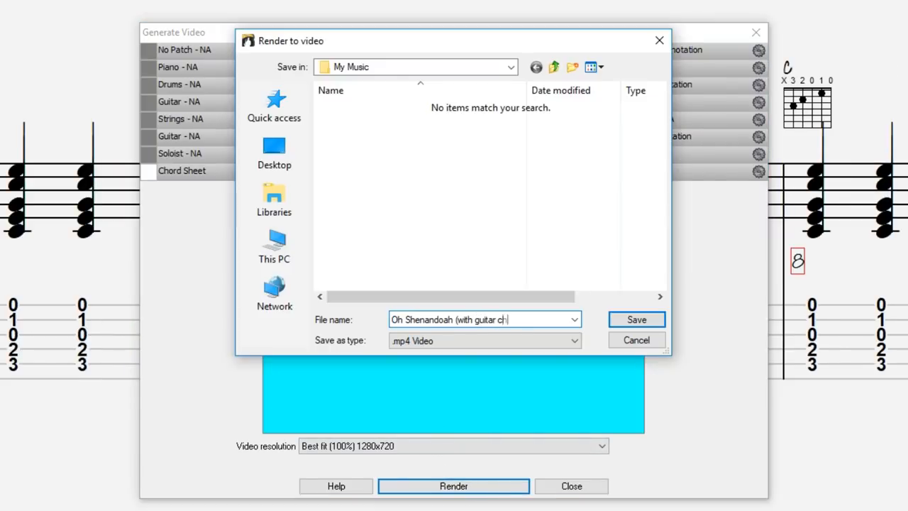
pyautogui.click(636, 320)
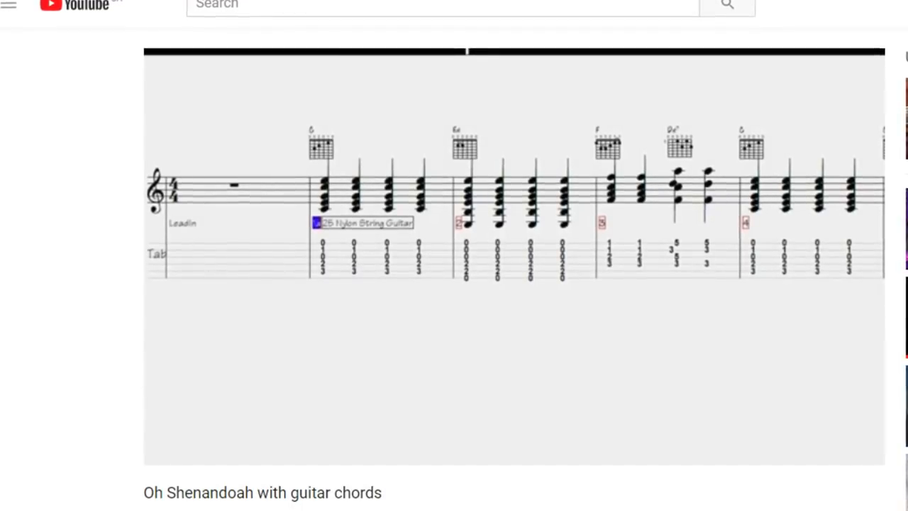
pyautogui.scroll(-3)
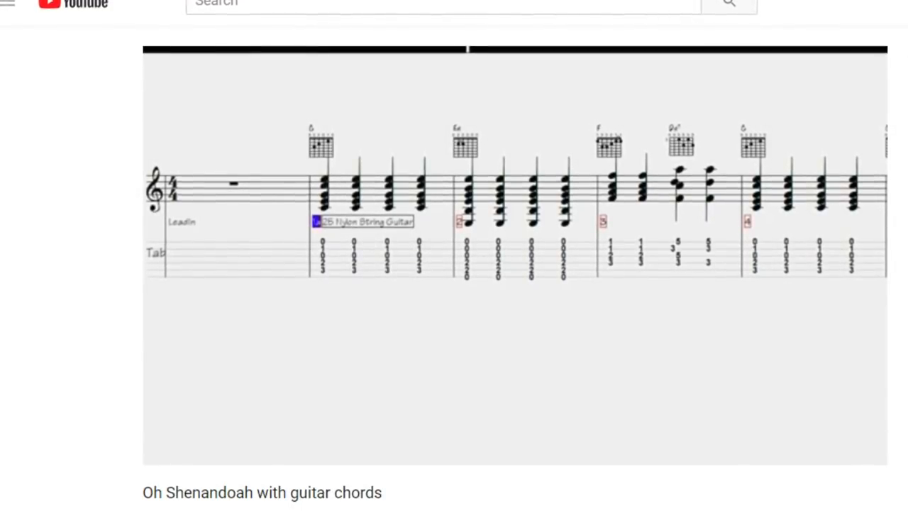